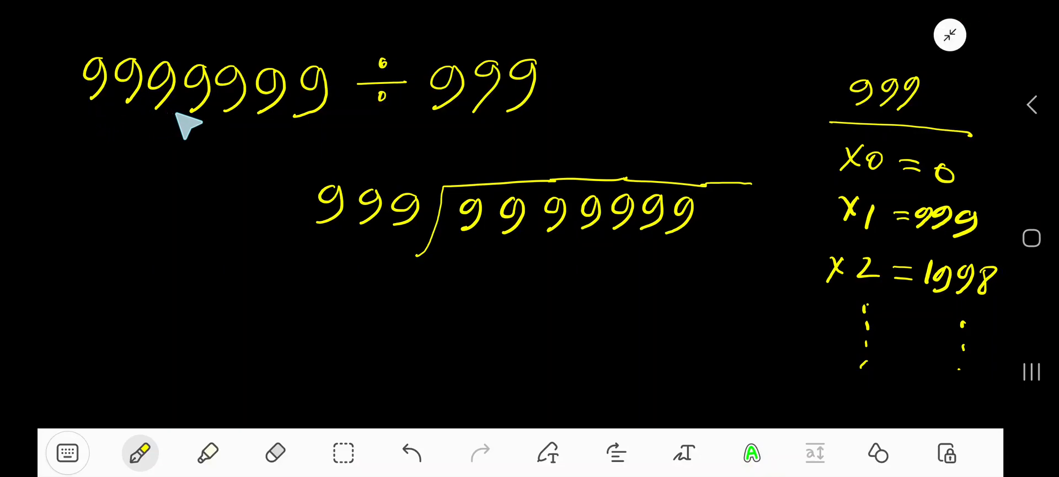
pyautogui.moveTo(452, 124)
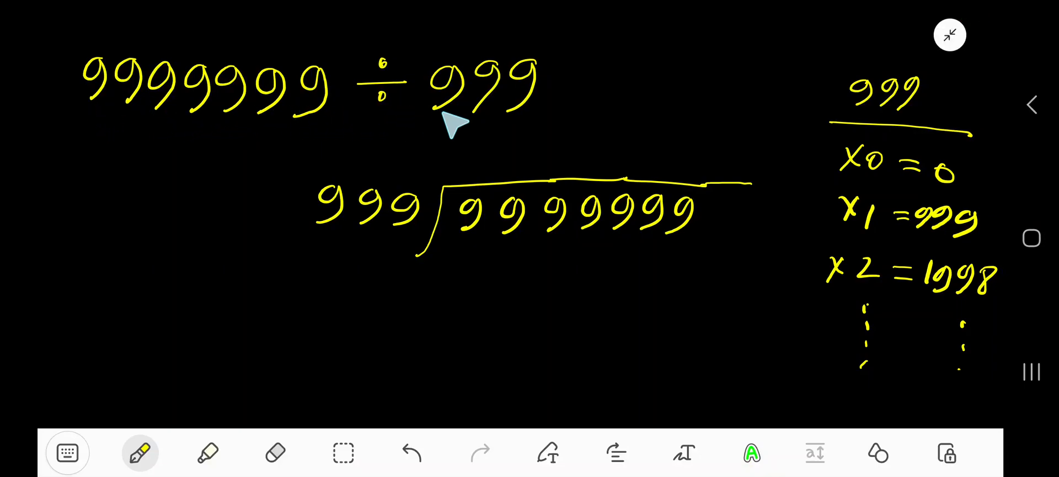
pyautogui.moveTo(410, 223)
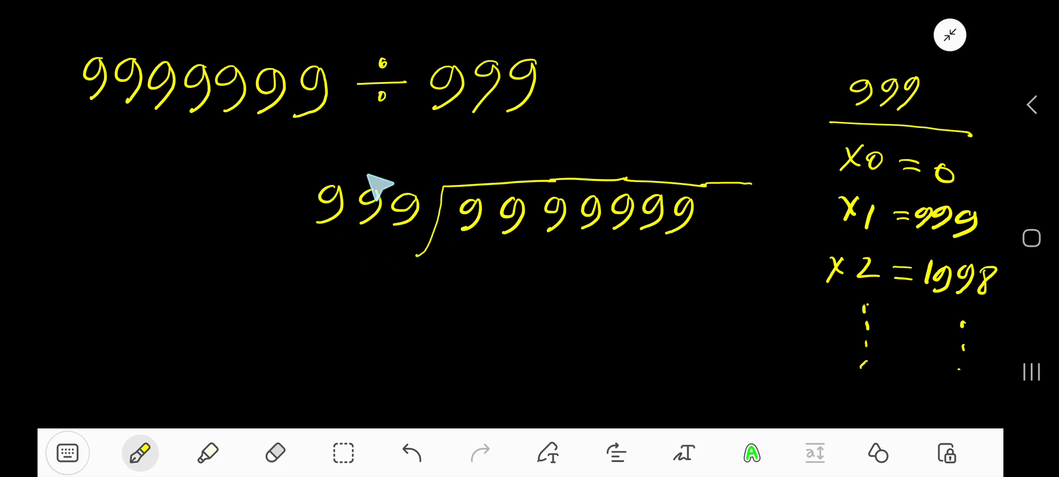
pyautogui.moveTo(892, 148)
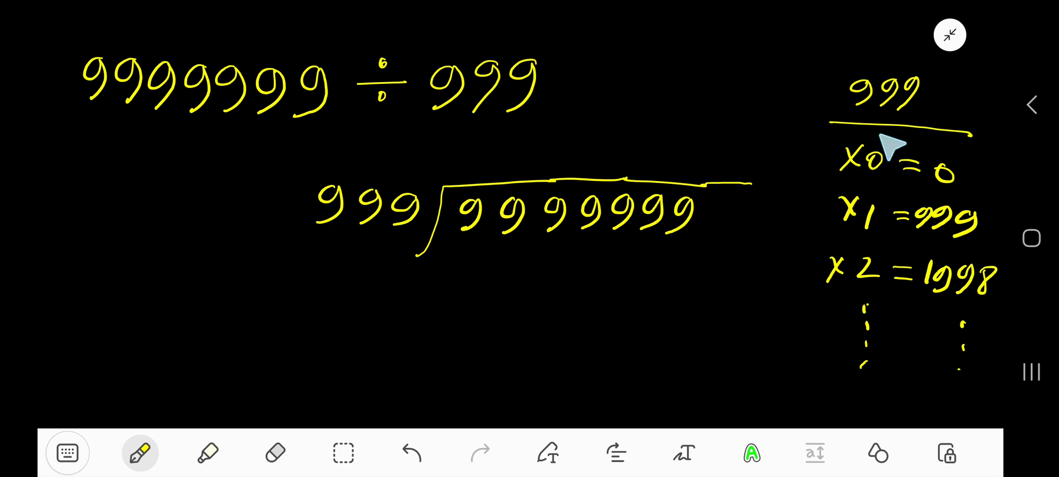
pyautogui.moveTo(847, 113)
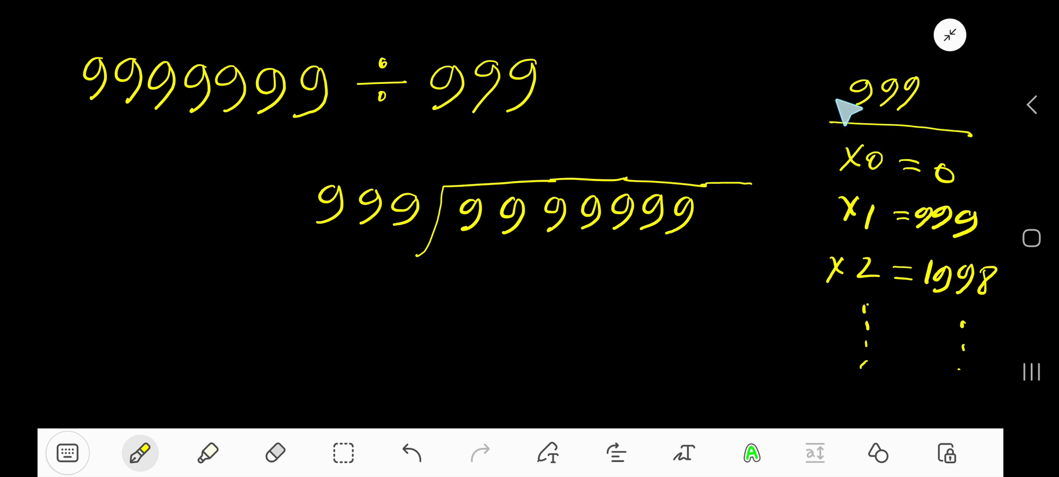
pyautogui.moveTo(951, 253)
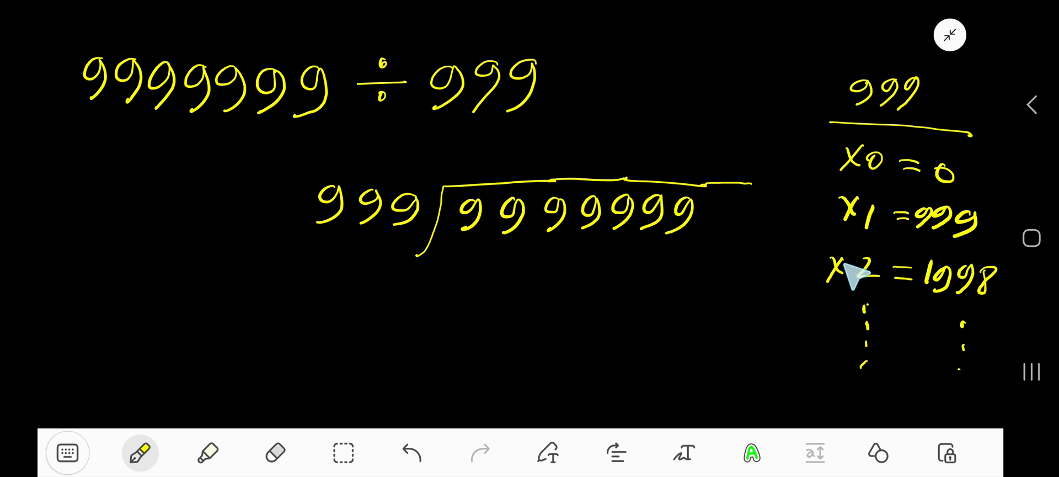
pyautogui.moveTo(927, 330)
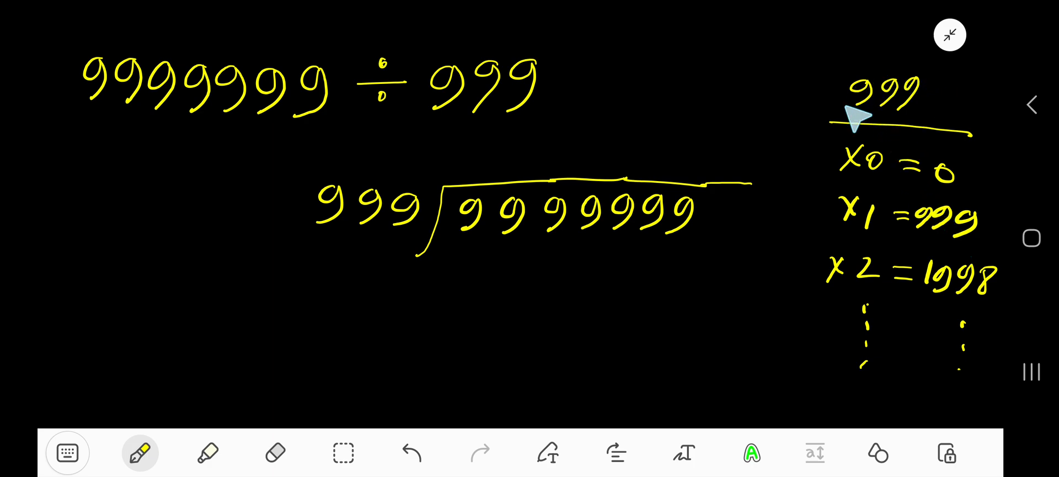
pyautogui.moveTo(935, 127)
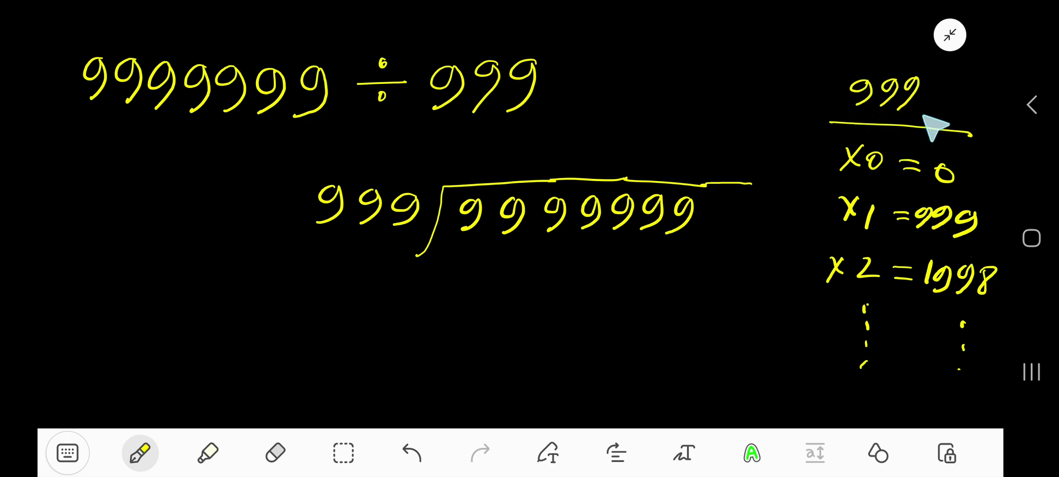
pyautogui.moveTo(990, 179)
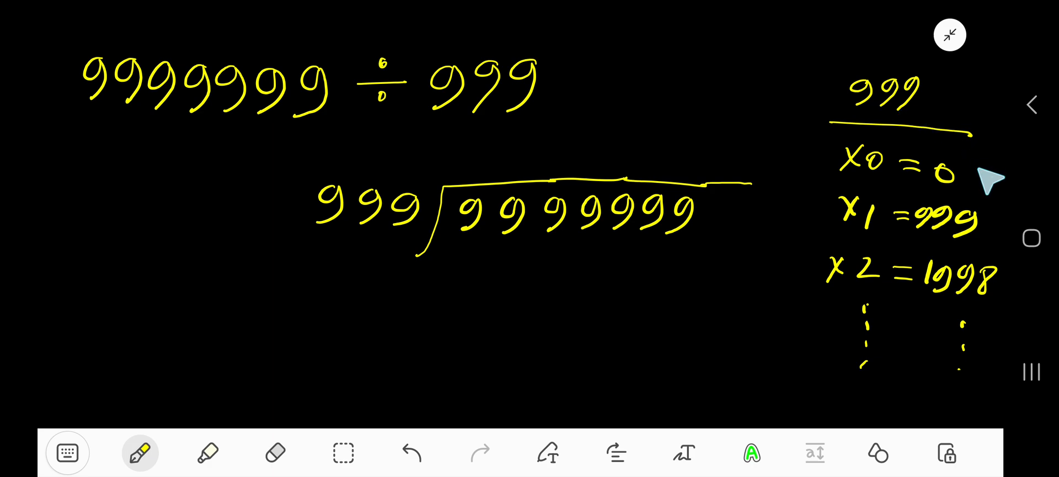
pyautogui.moveTo(970, 218)
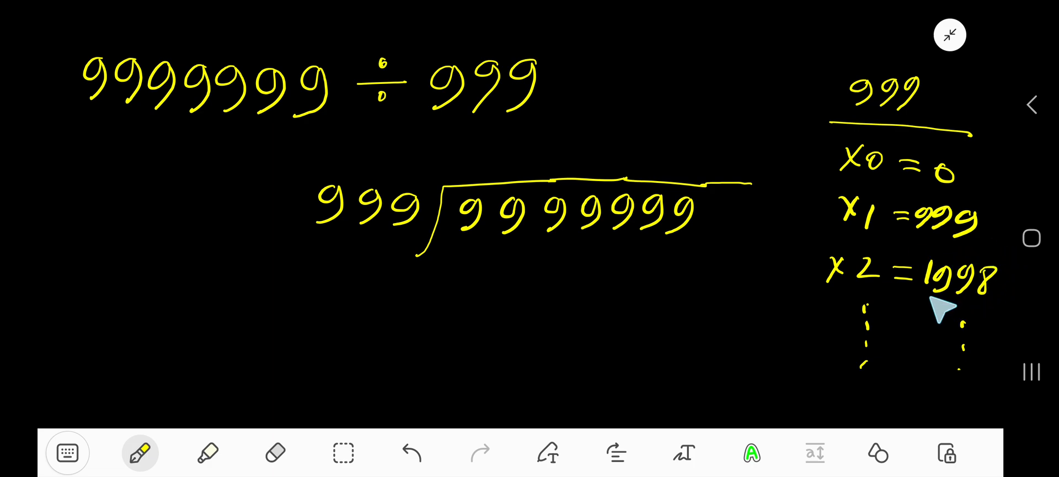
pyautogui.moveTo(959, 402)
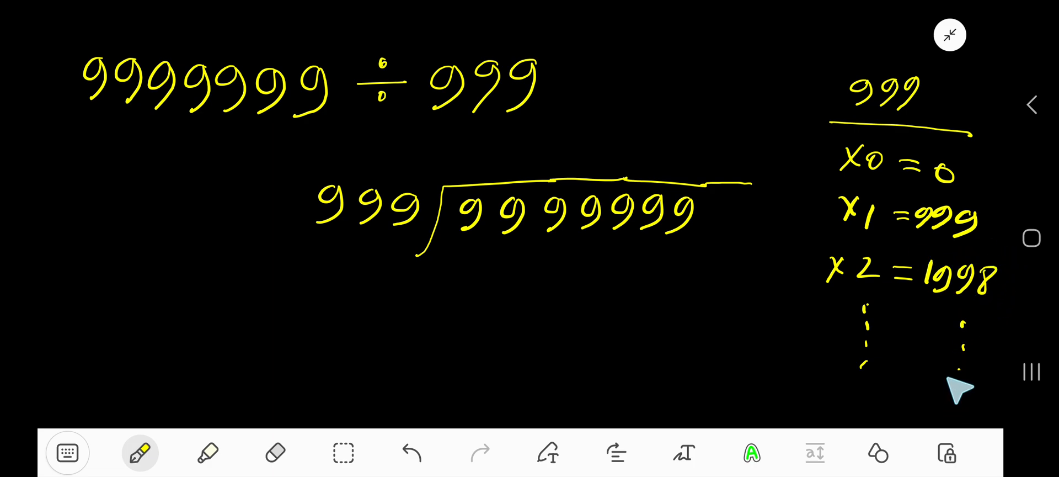
pyautogui.moveTo(378, 246)
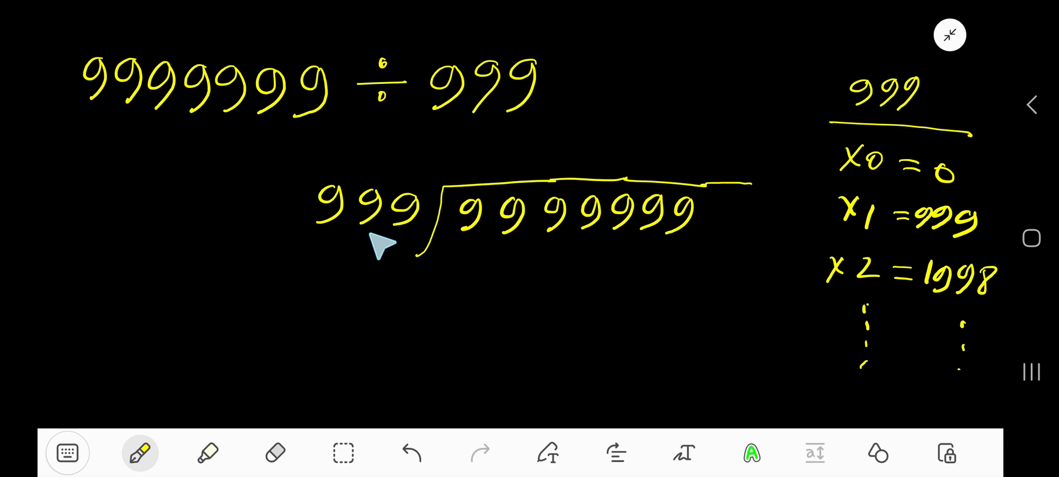
pyautogui.moveTo(429, 244)
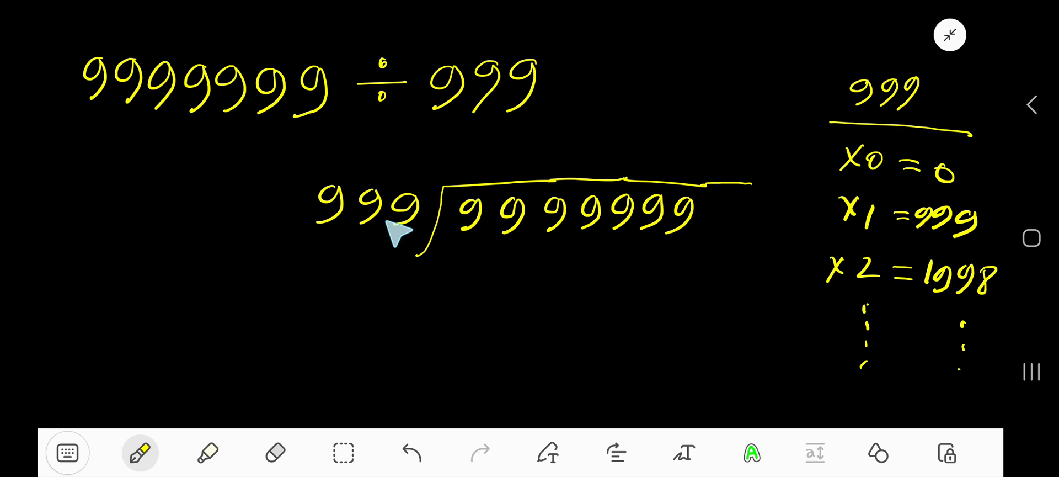
pyautogui.moveTo(479, 243)
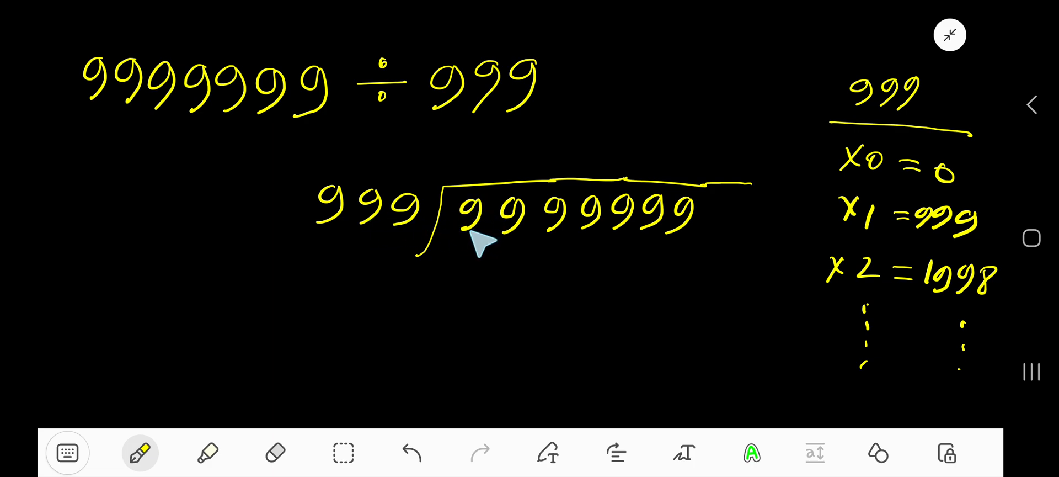
pyautogui.moveTo(524, 258)
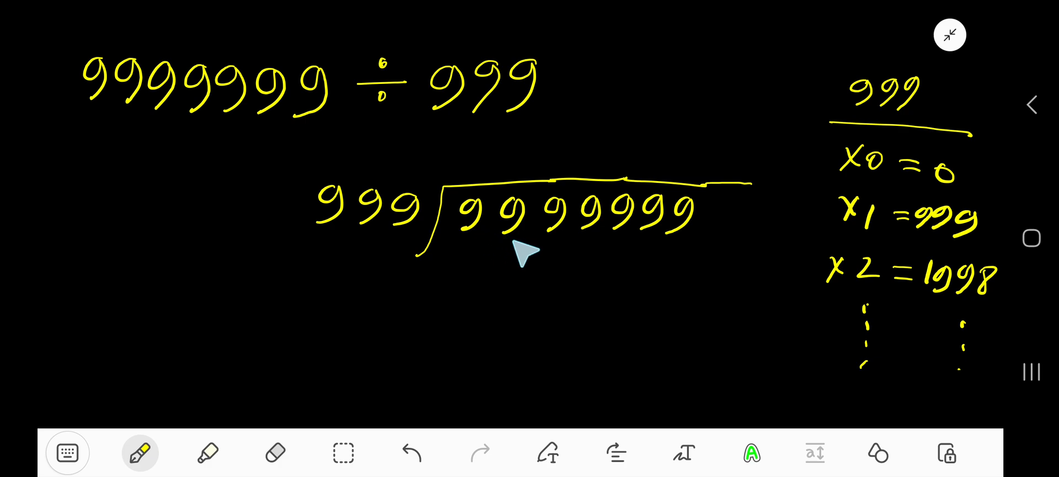
# - Draw a short pen line under the first three 9s of 9999999
pyautogui.moveTo(459, 236); pyautogui.dragTo(520, 236)
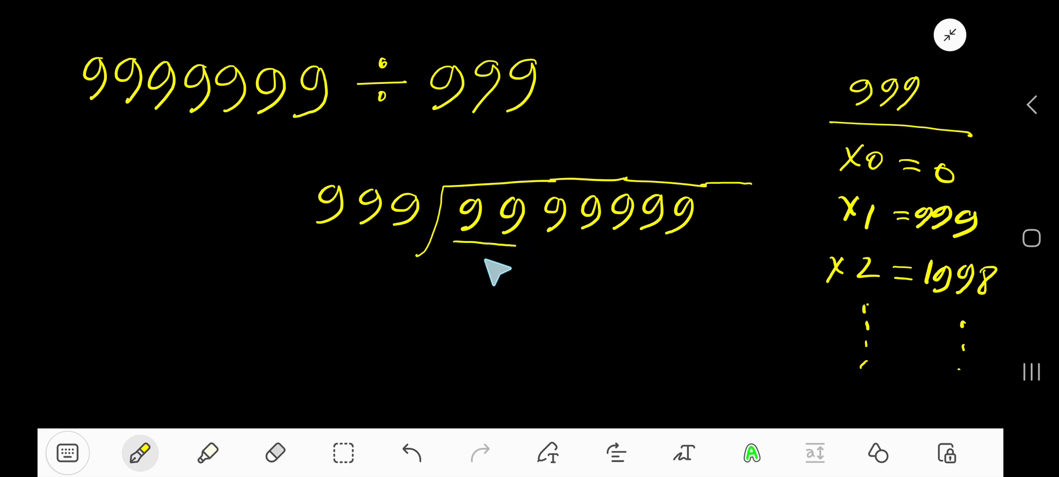
pyautogui.moveTo(524, 252)
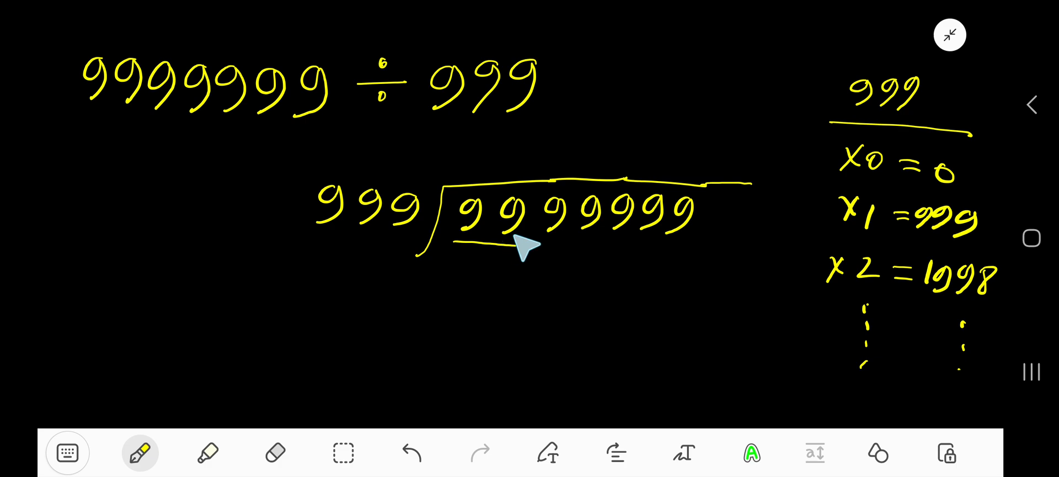
pyautogui.moveTo(517, 251)
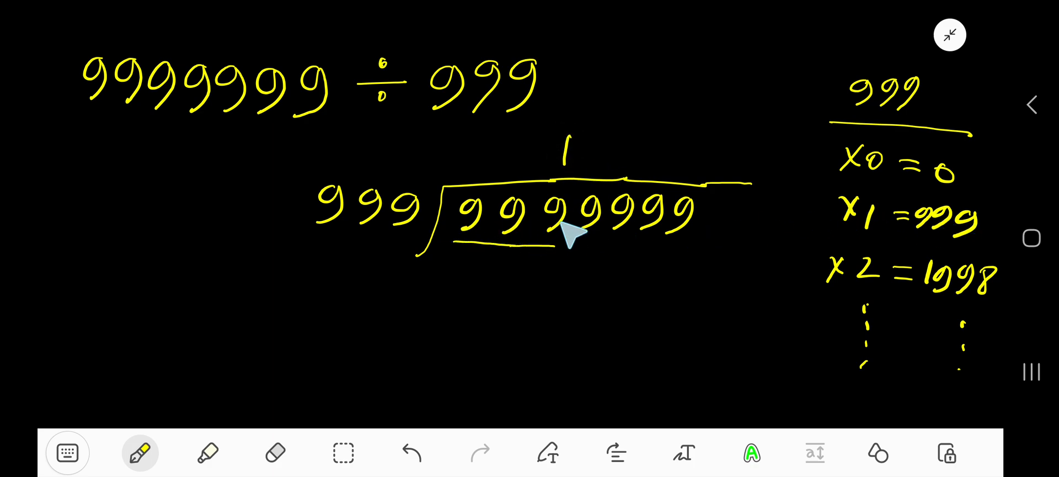
pyautogui.moveTo(573, 228)
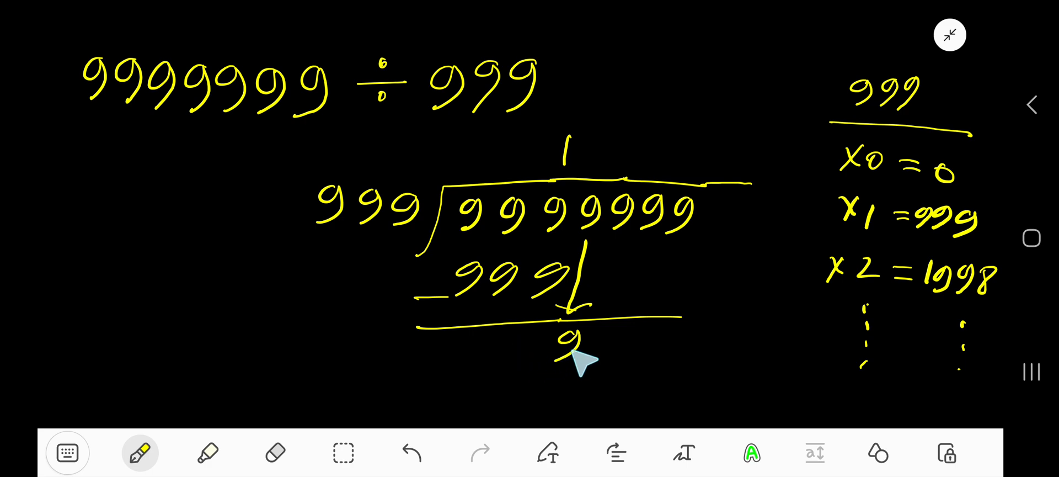
pyautogui.moveTo(412, 251)
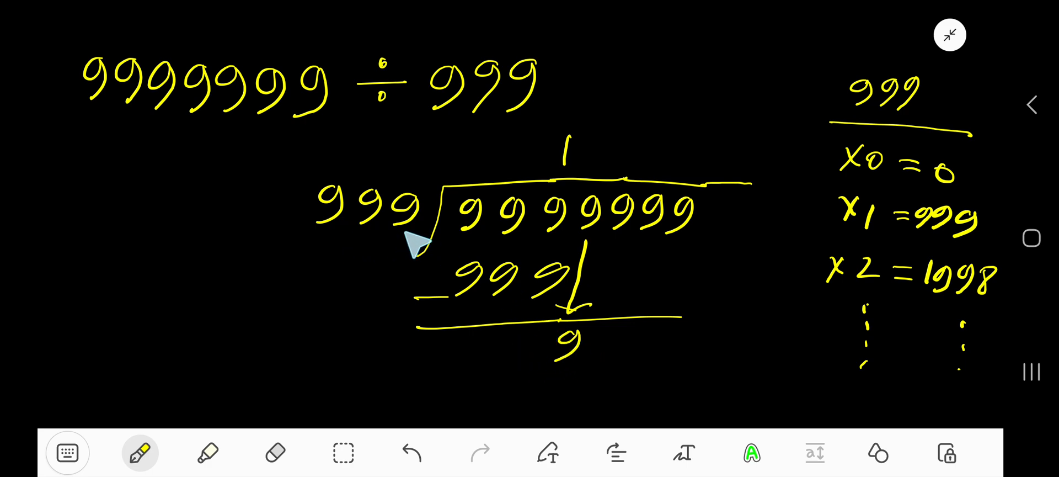
pyautogui.moveTo(570, 373)
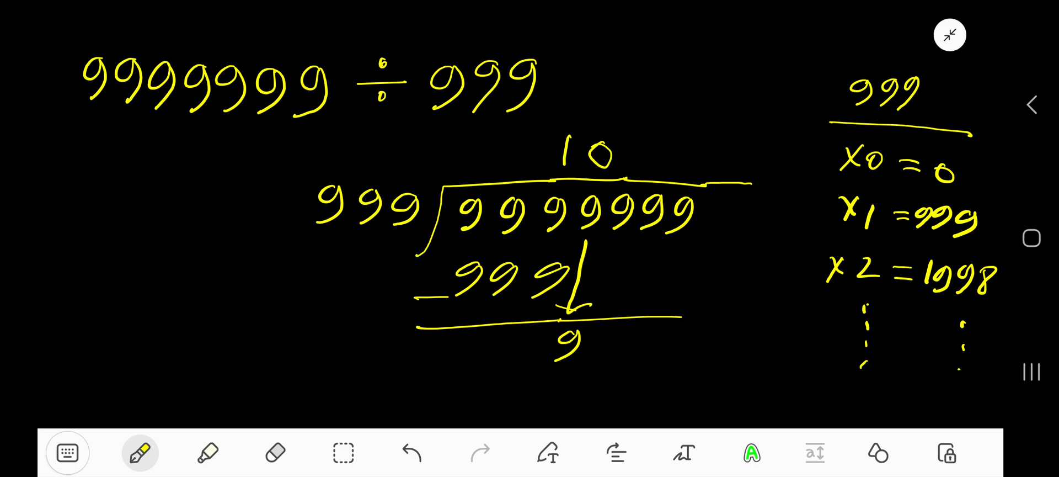
# - Write the −0 subtraction under the 9 and add a 0 to the quotient
pyautogui.moveTo(514, 381); pyautogui.dragTo(618, 402)
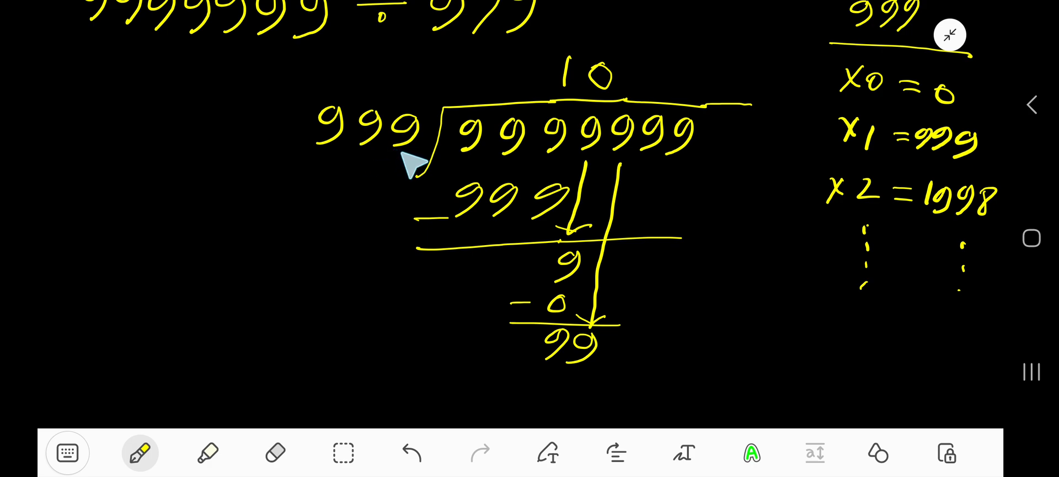
pyautogui.moveTo(626, 311)
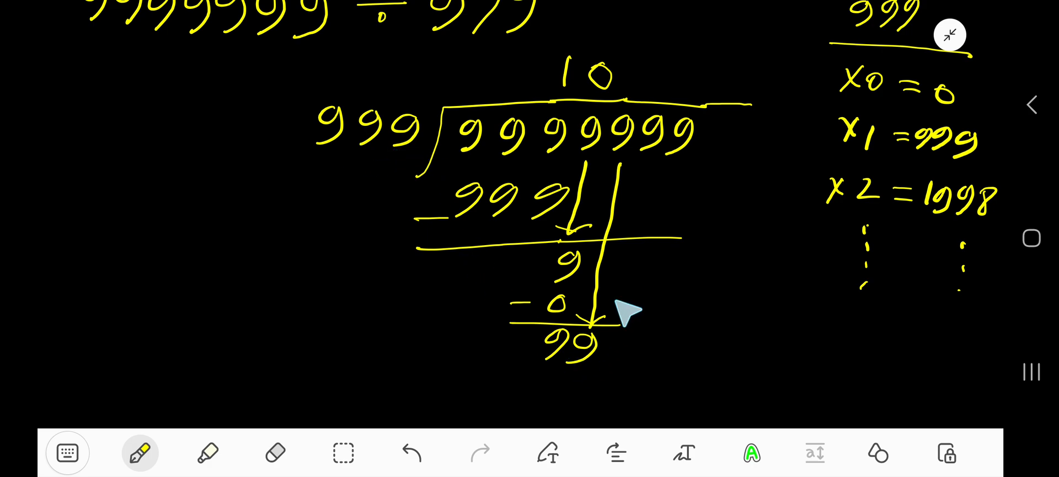
pyautogui.write('0')
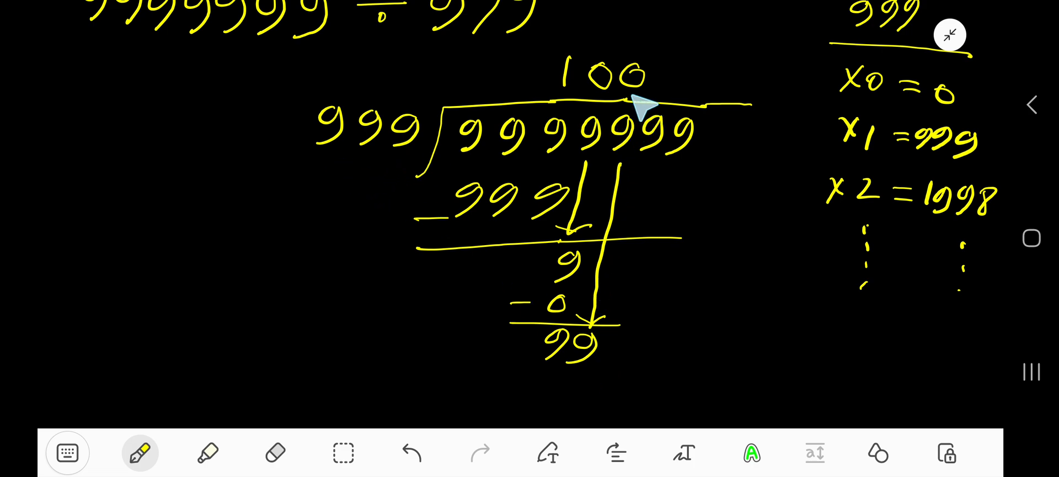
pyautogui.moveTo(594, 351)
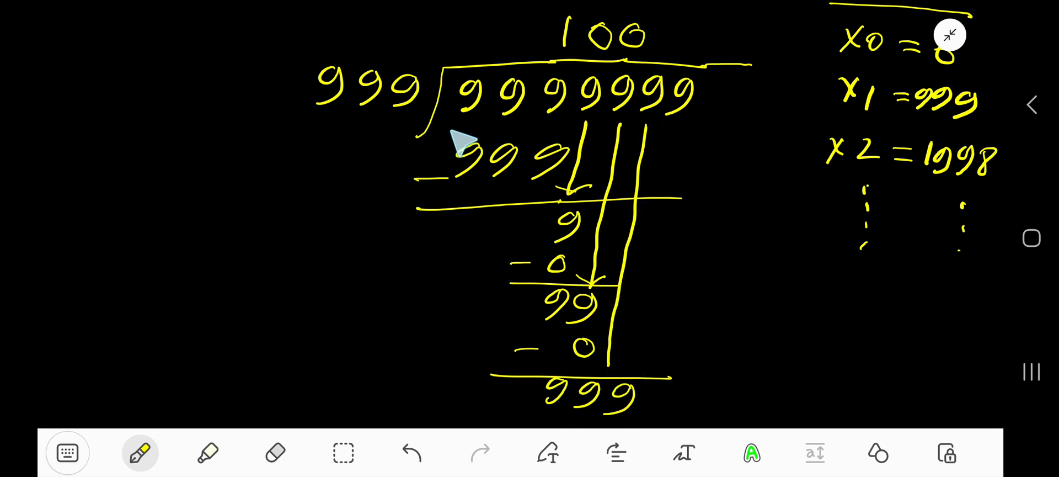
pyautogui.moveTo(641, 444)
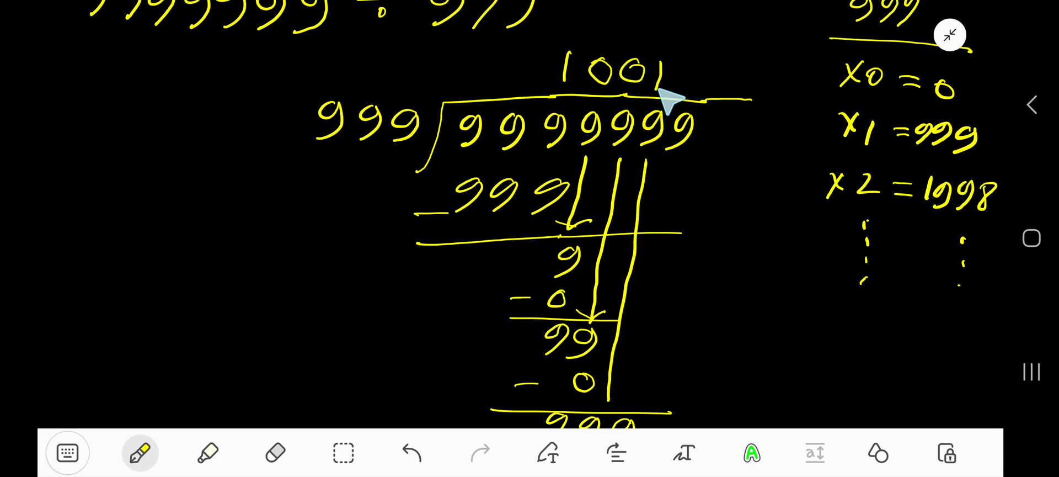
# - Draw the bring-down arrow for the last digit below the zero
pyautogui.scroll(-3)
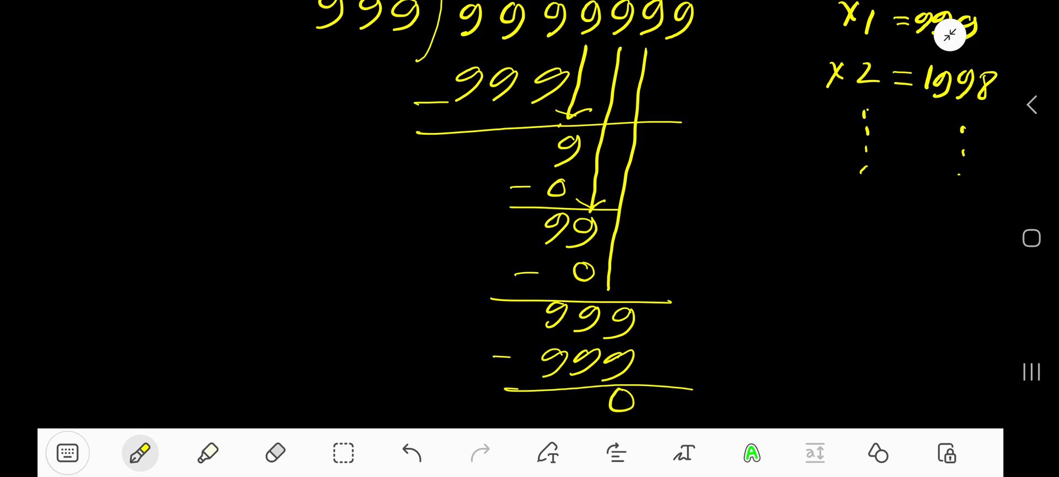
pyautogui.moveTo(676, 54); pyautogui.dragTo(649, 378)
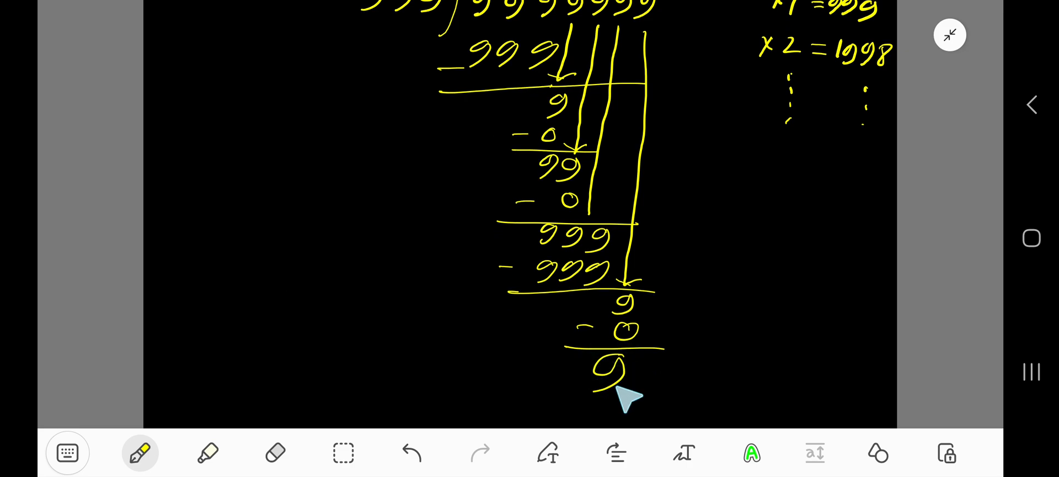
# - Scroll down the page to reach the final remainder 9 area
pyautogui.scroll(-3)
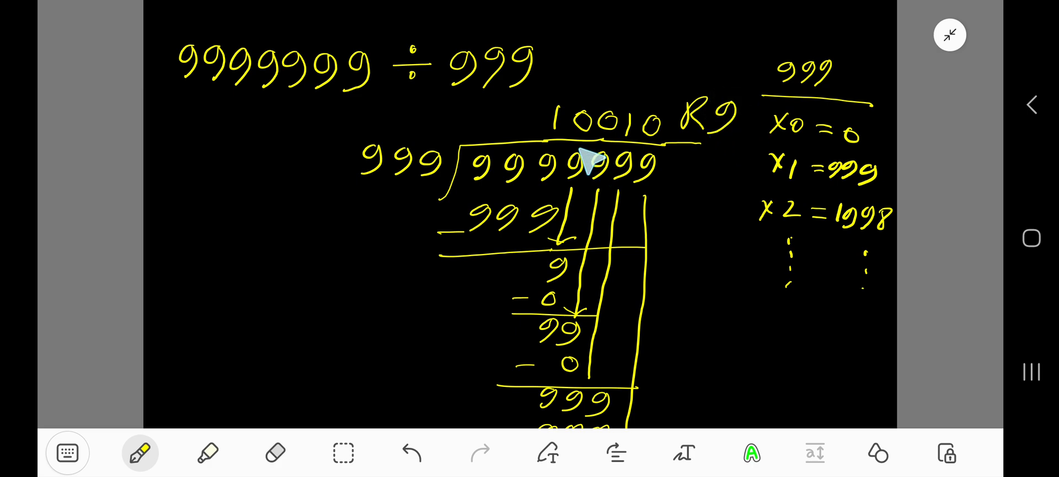
pyautogui.moveTo(600, 141)
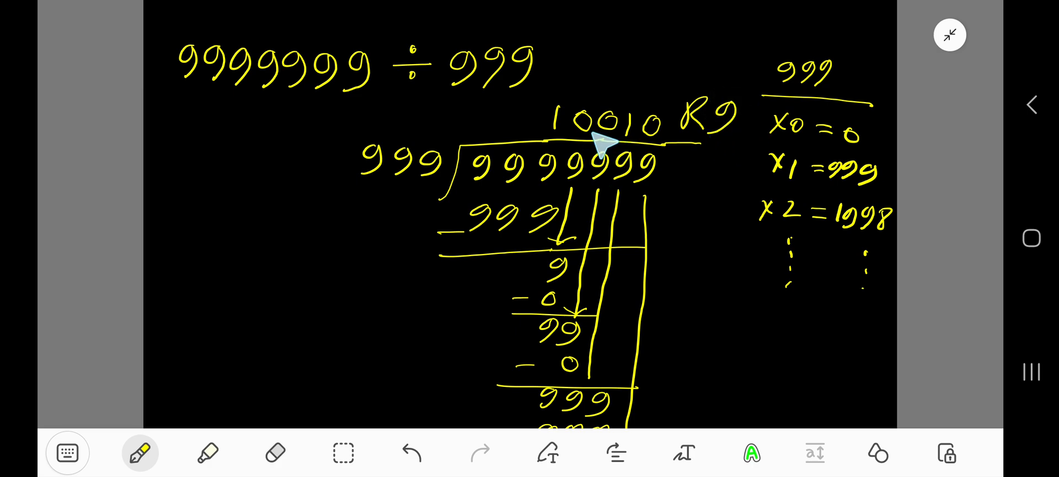